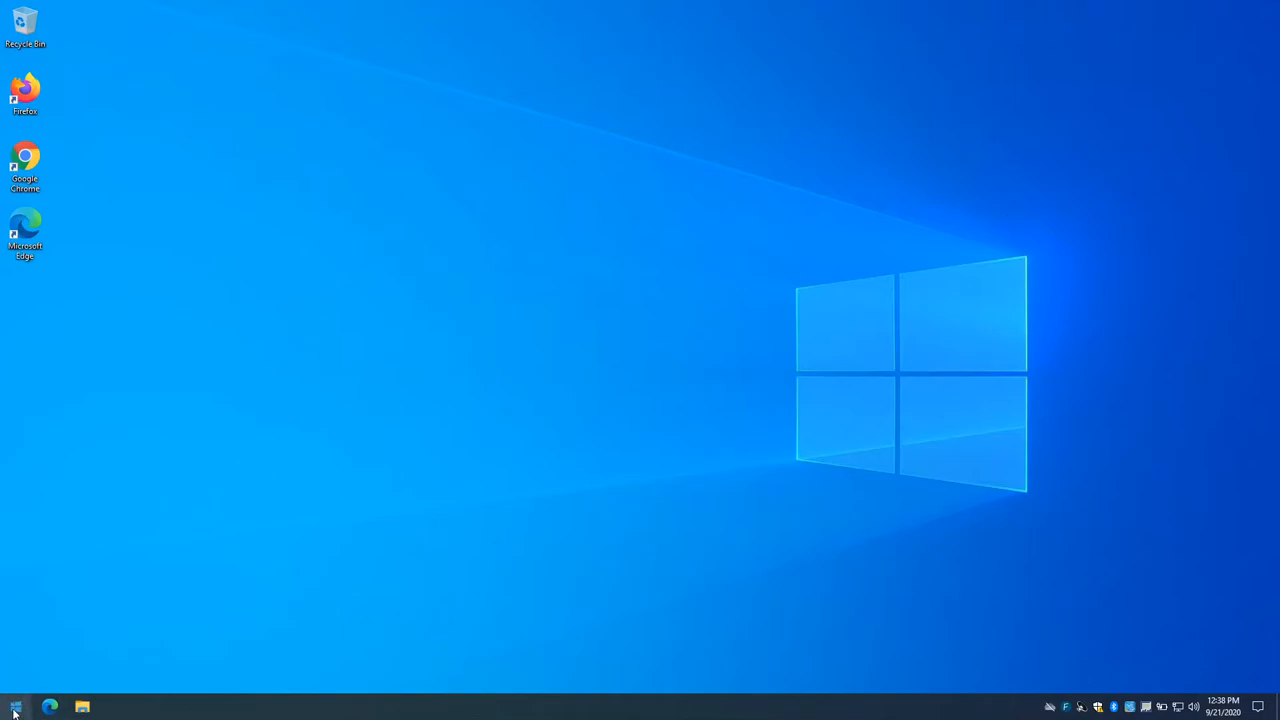
Step: Launch OBS Studio (64bit) from the OBS Studio folder in the Start menu app list
click(16, 708)
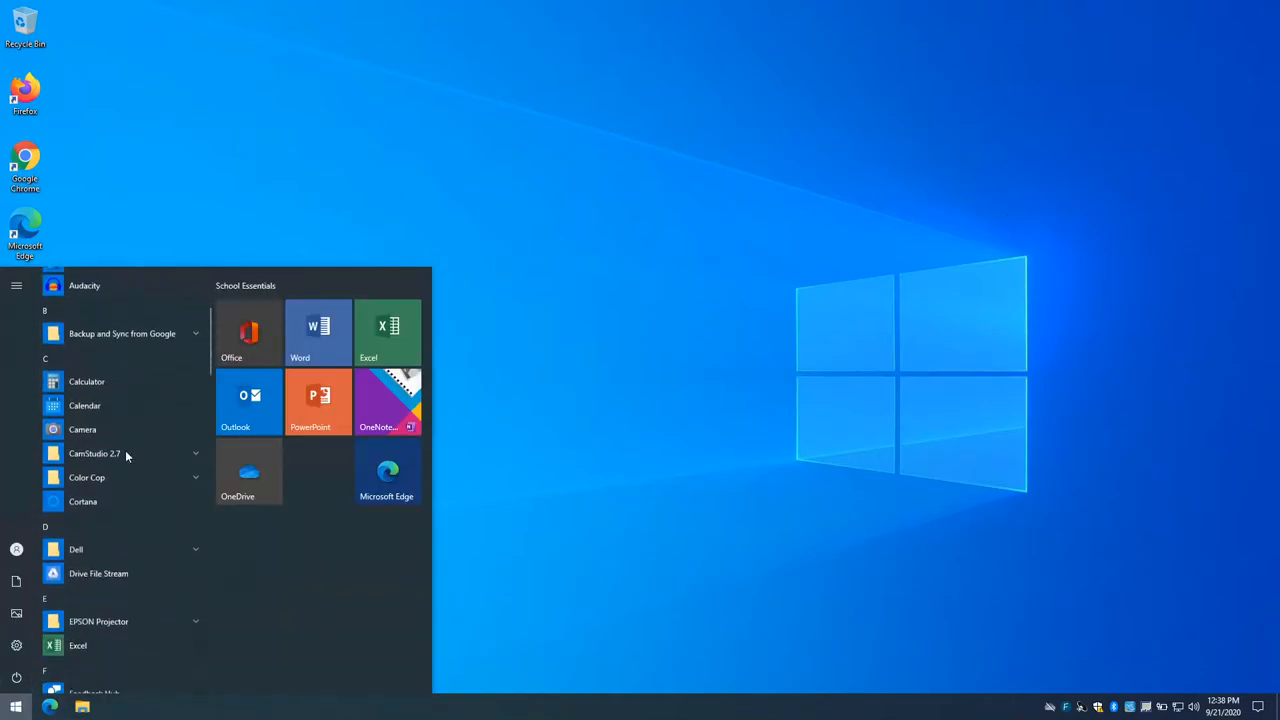
scroll(down, 3)
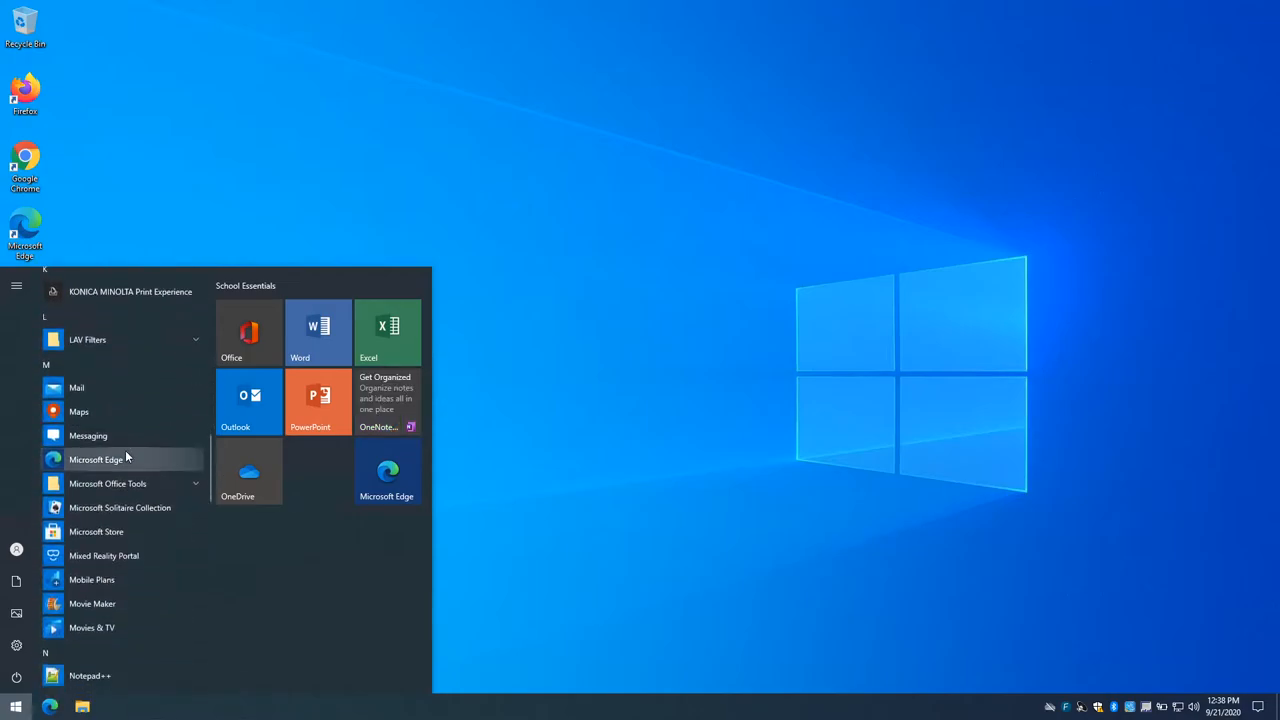
scroll(down, 3)
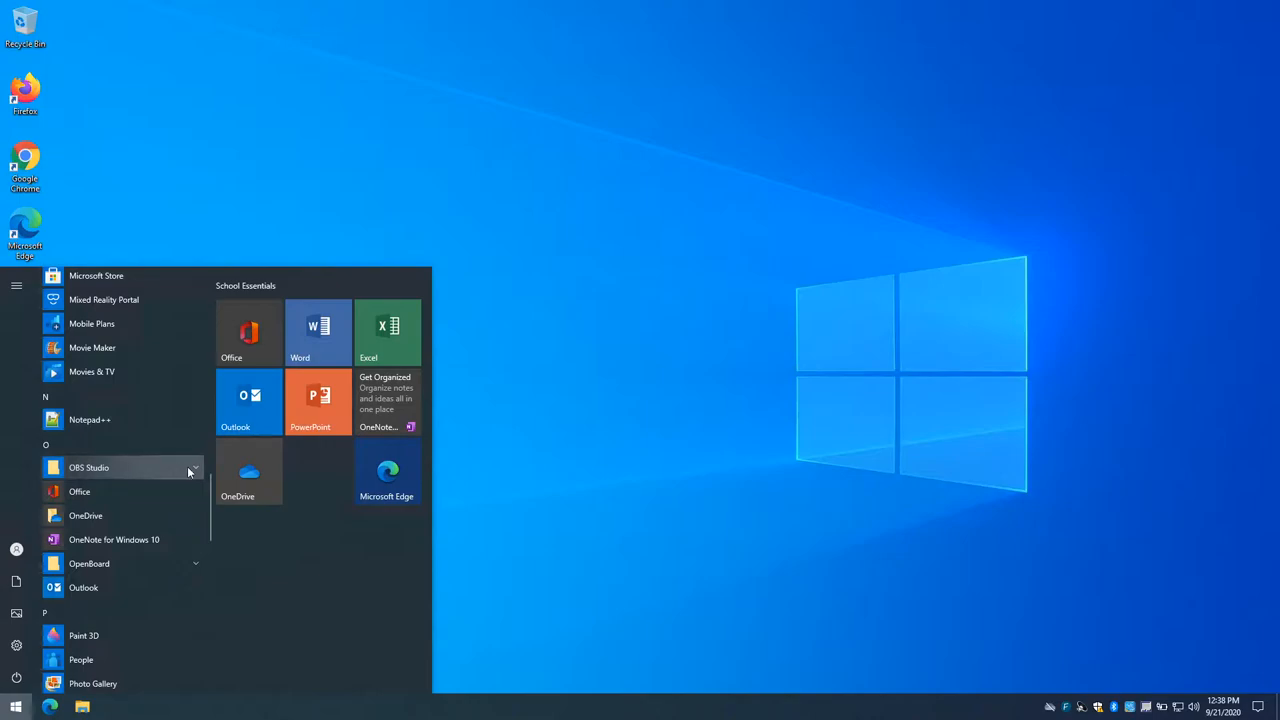
click(88, 468)
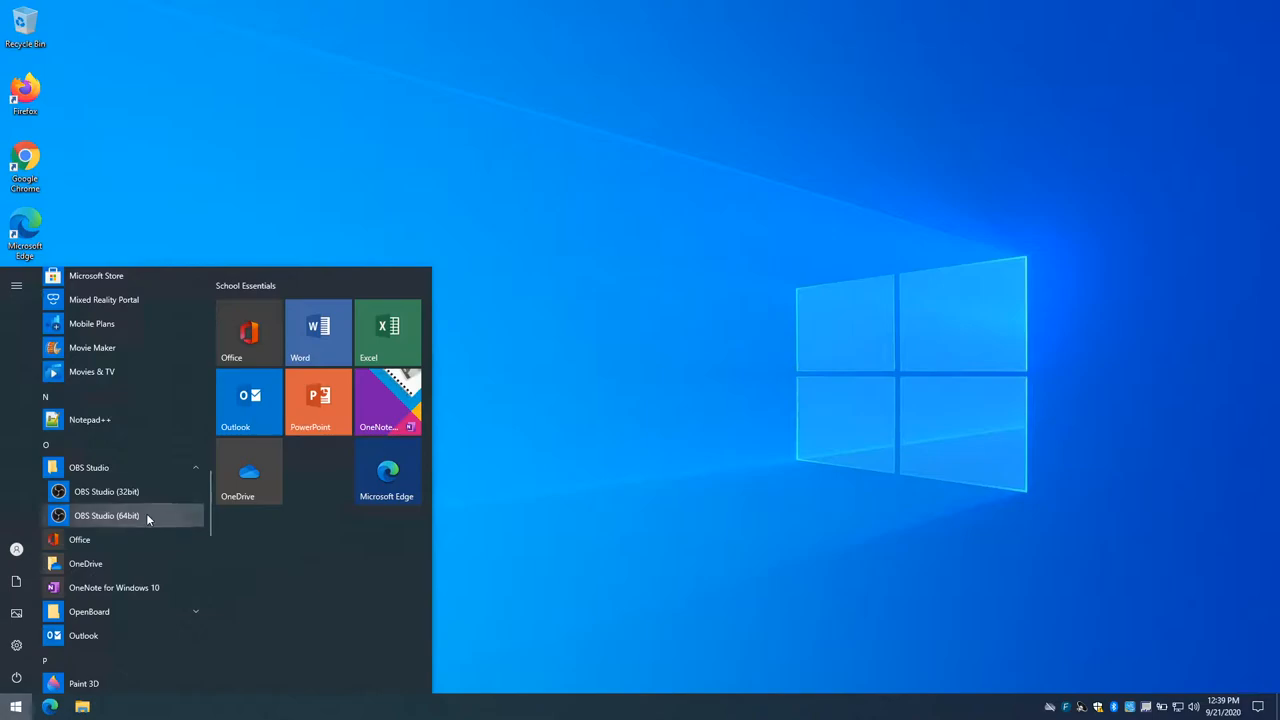
right_click(106, 516)
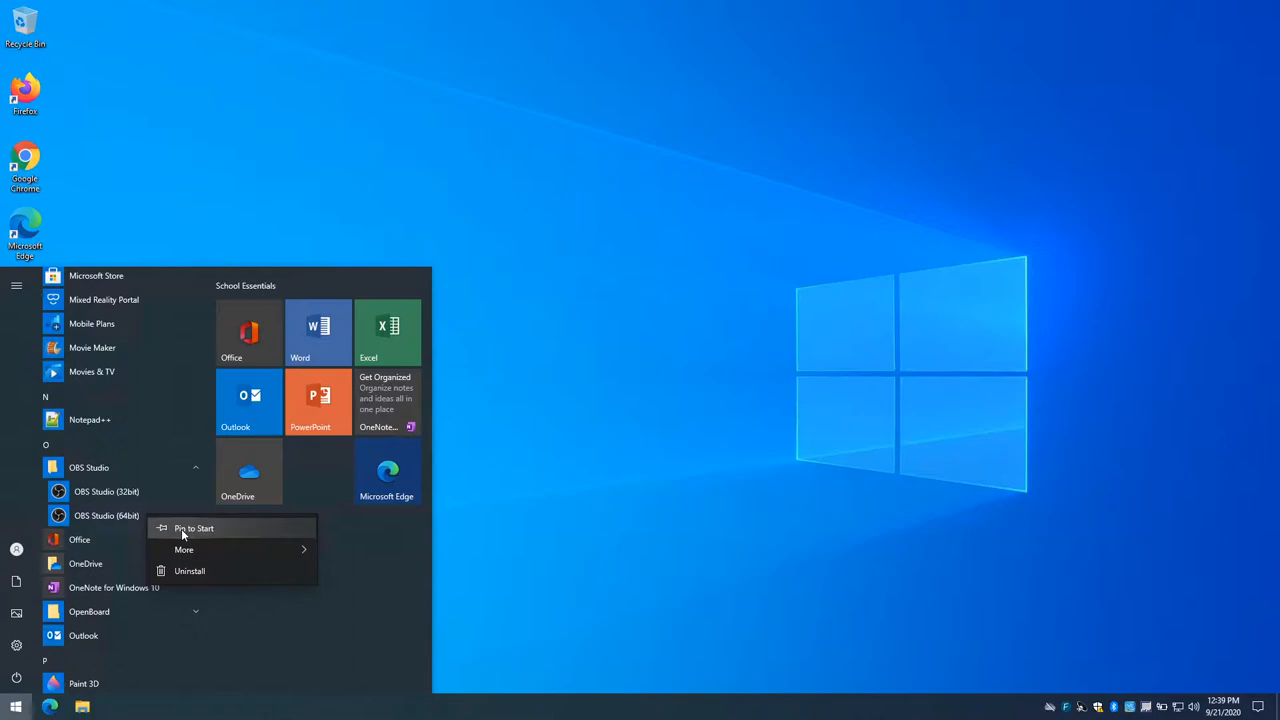
click(192, 528)
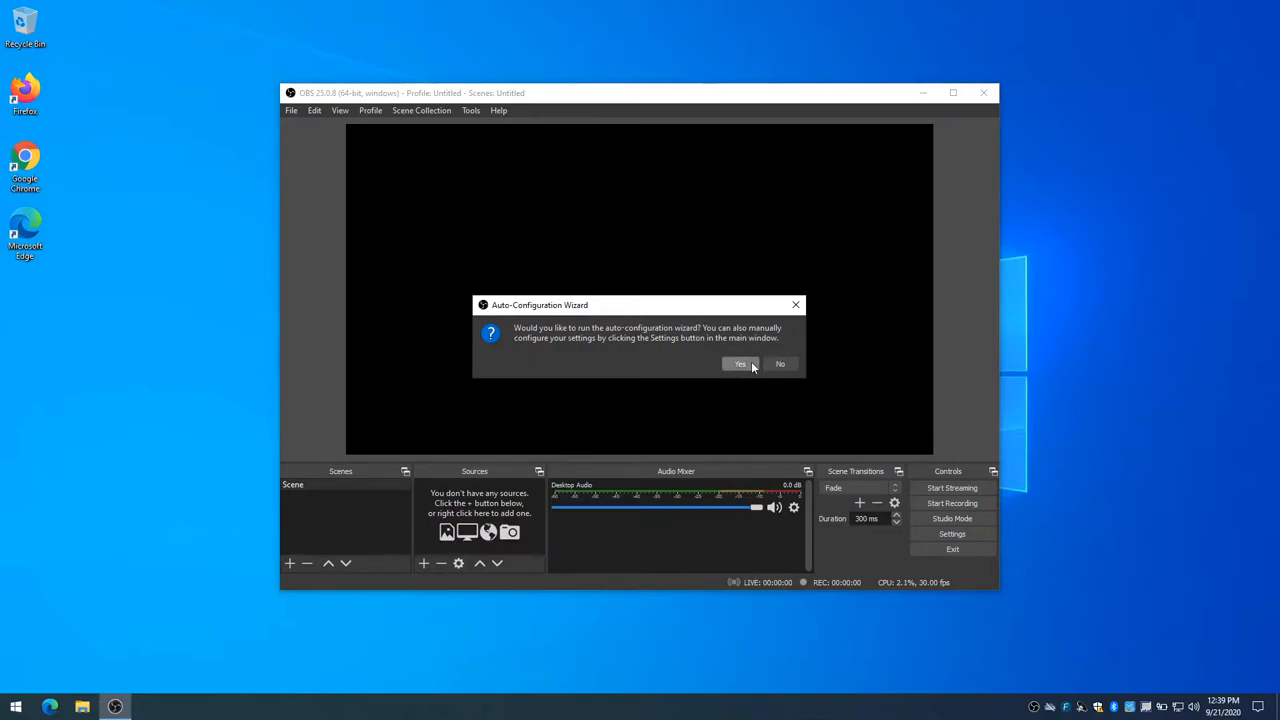
Step: Run the wizard choosing 'Optimize just for recording' and accept the default canvas resolution and frame rate
click(780, 364)
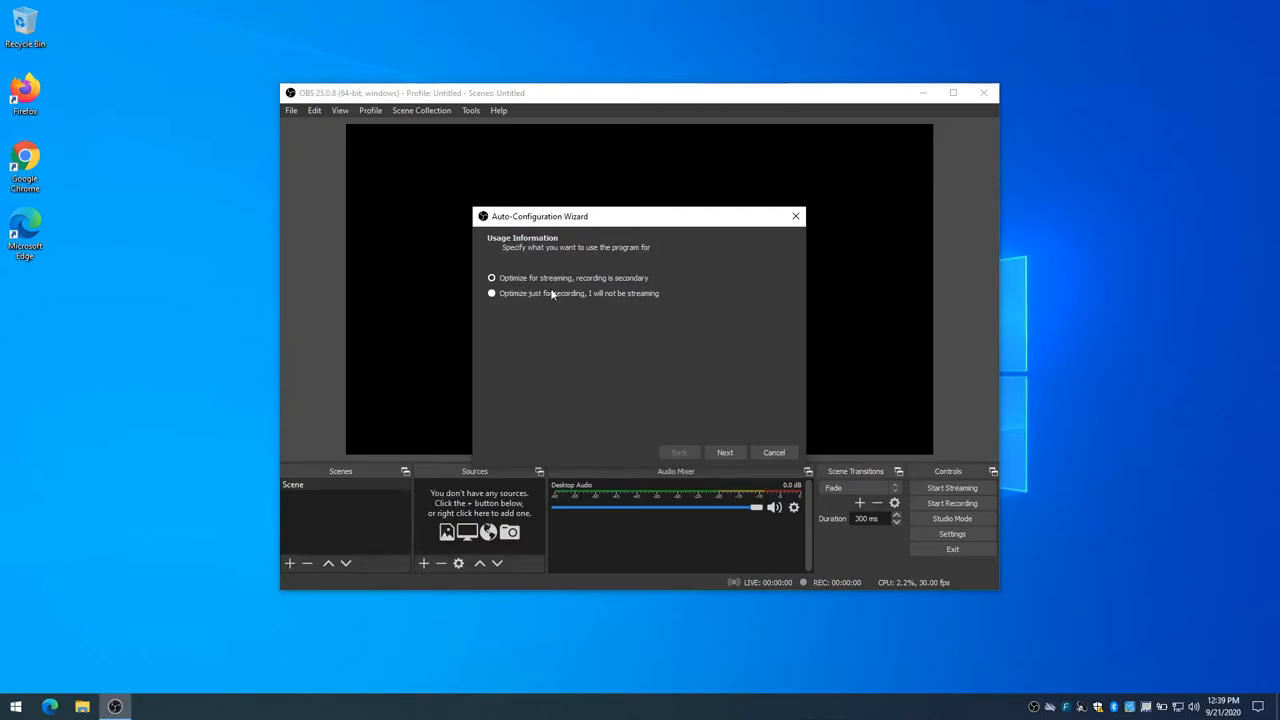
click(492, 292)
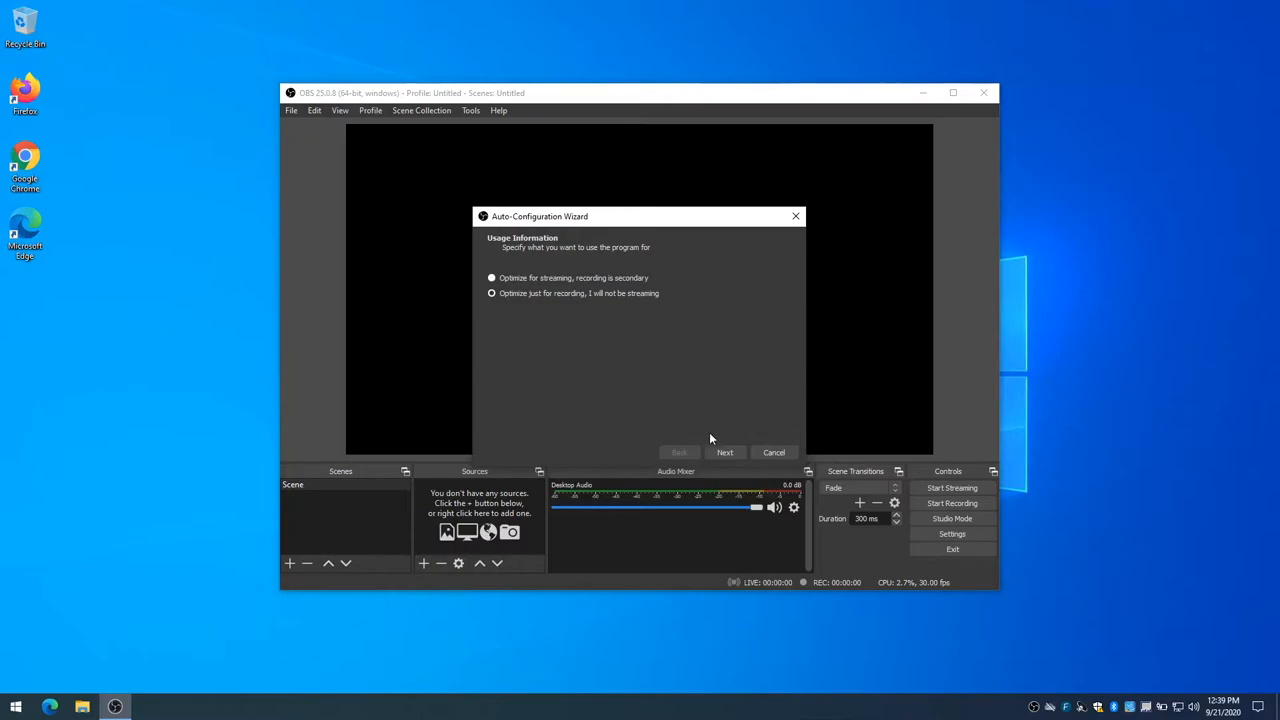
click(724, 452)
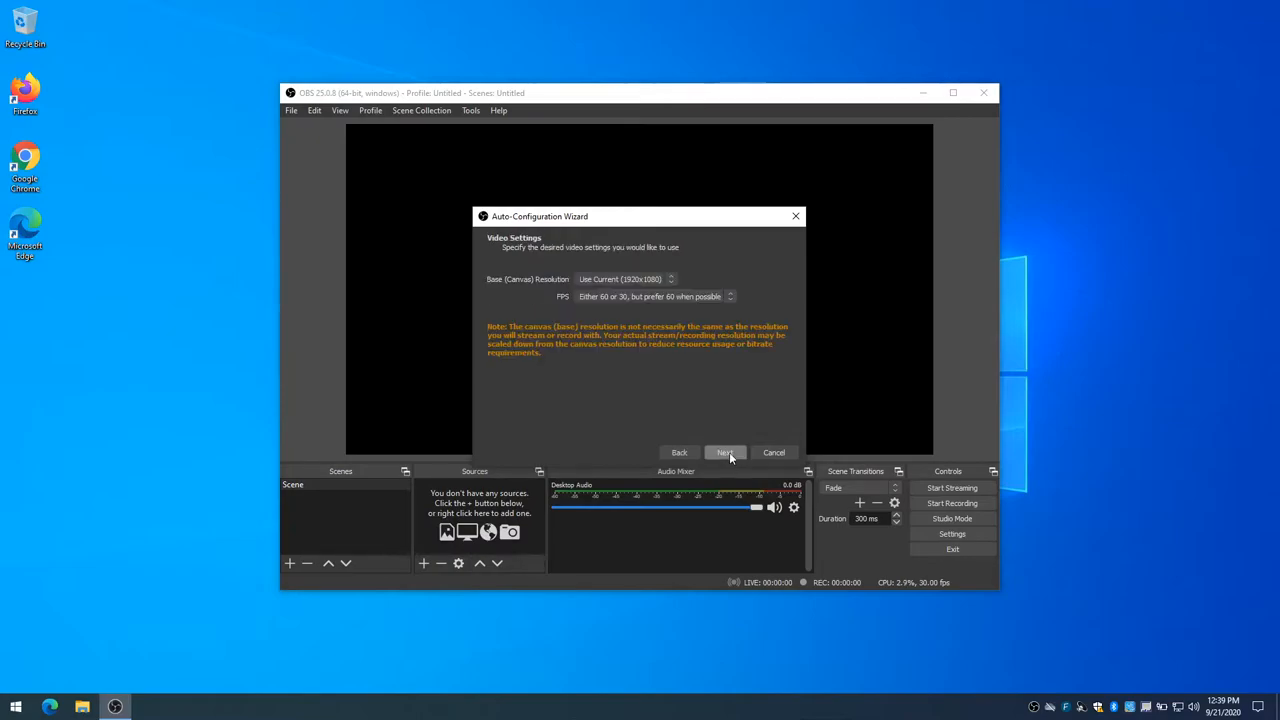
click(774, 452)
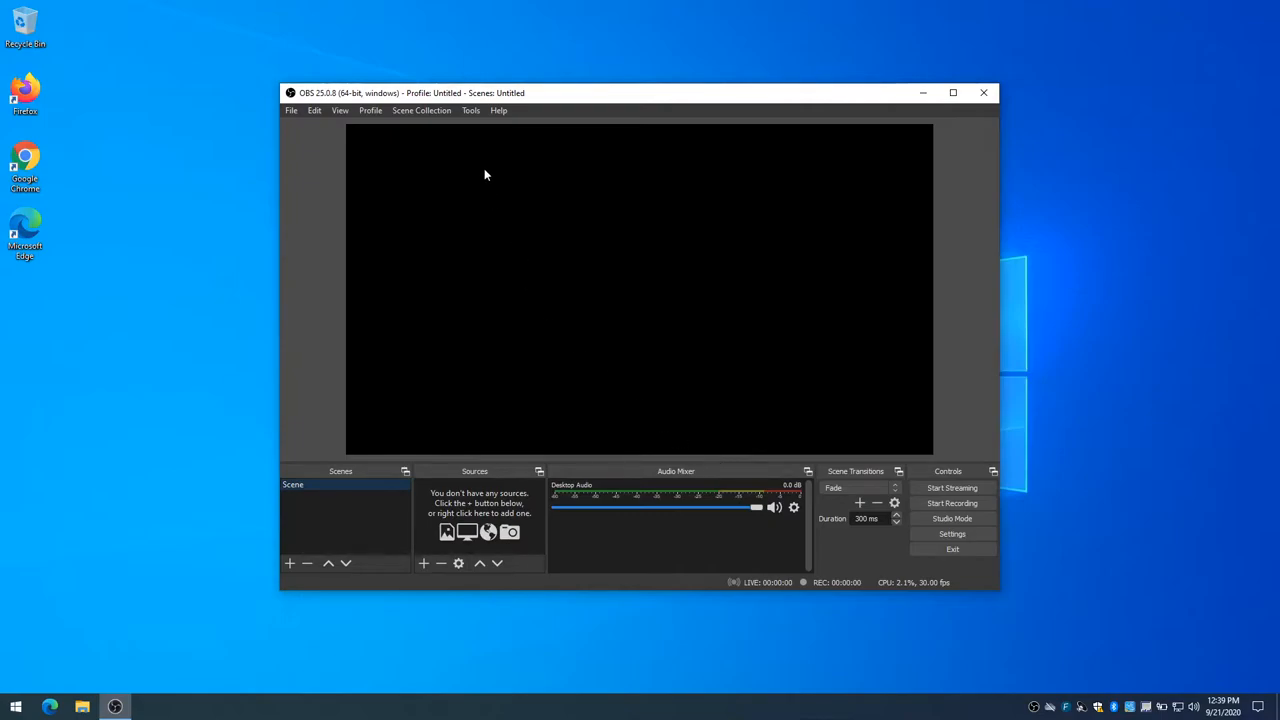
click(470, 110)
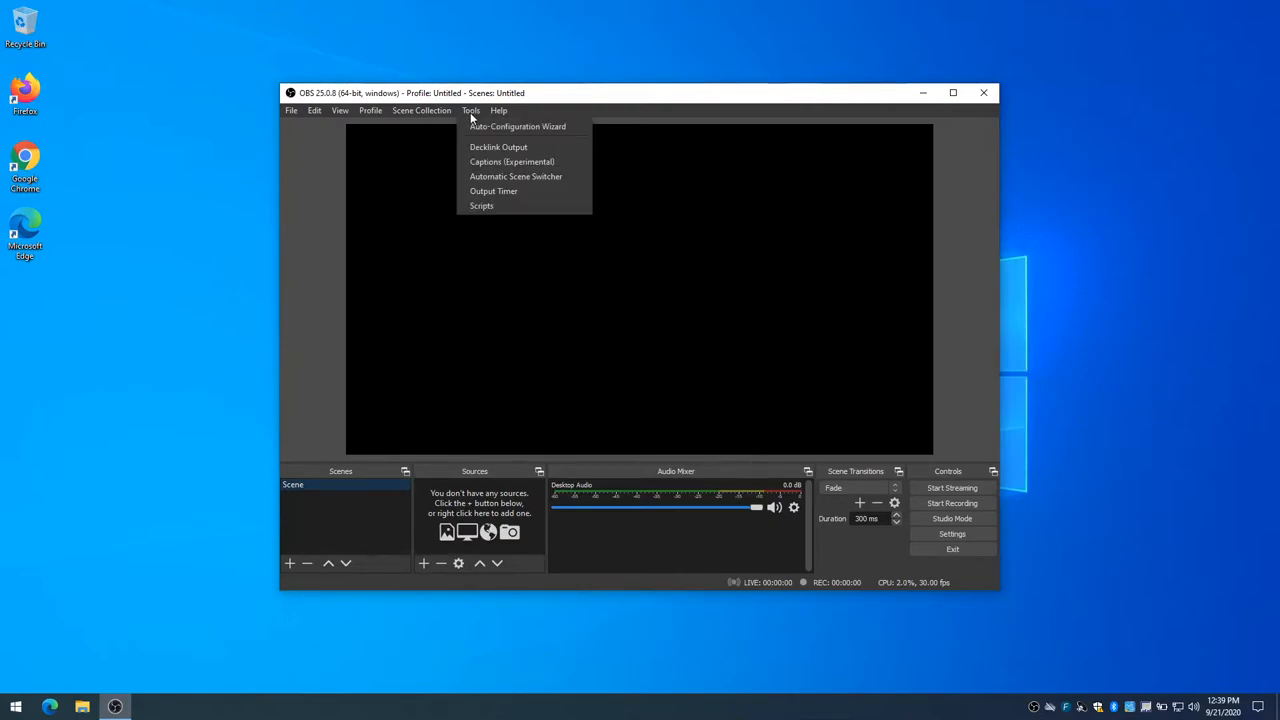
mouse_move(518, 126)
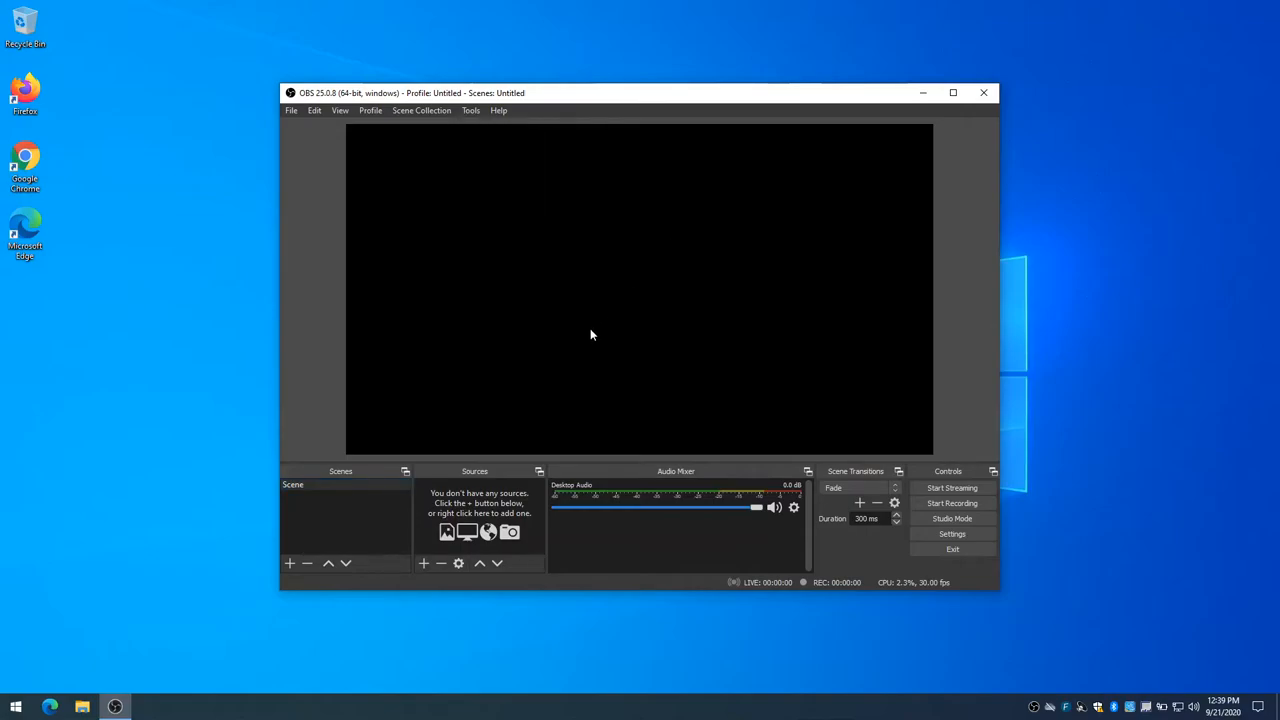
mouse_move(544, 208)
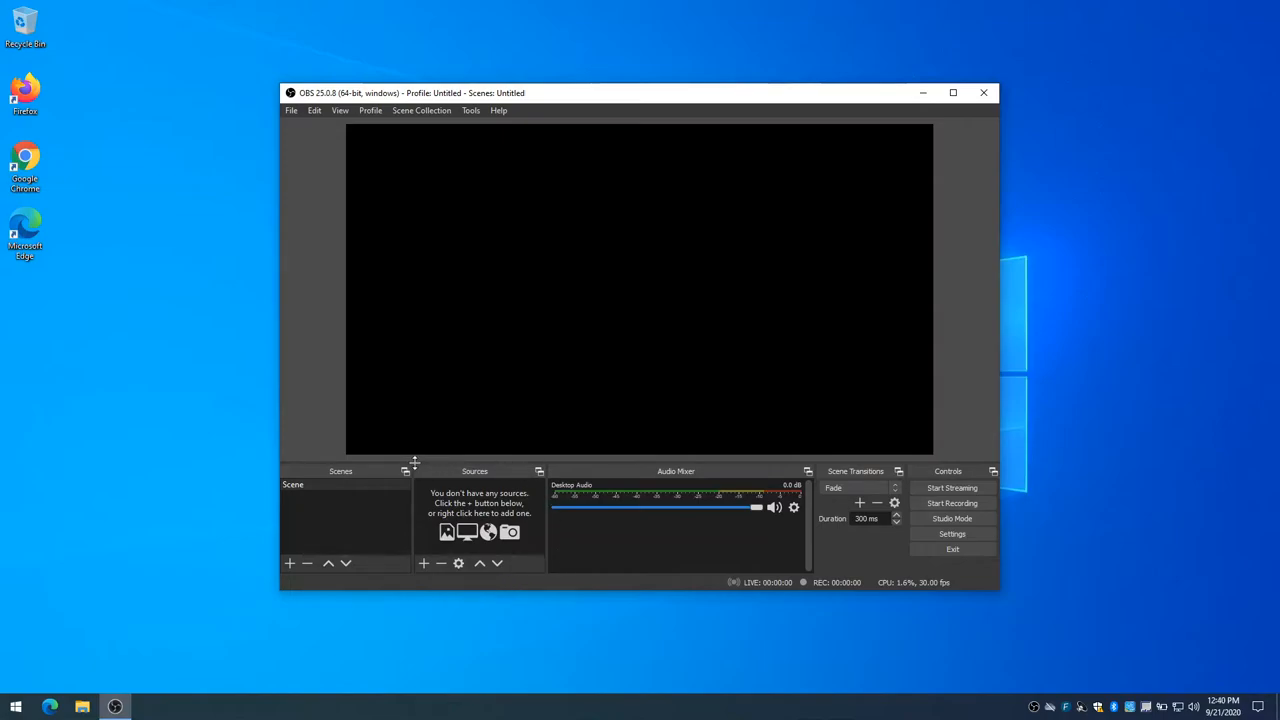
mouse_move(518, 498)
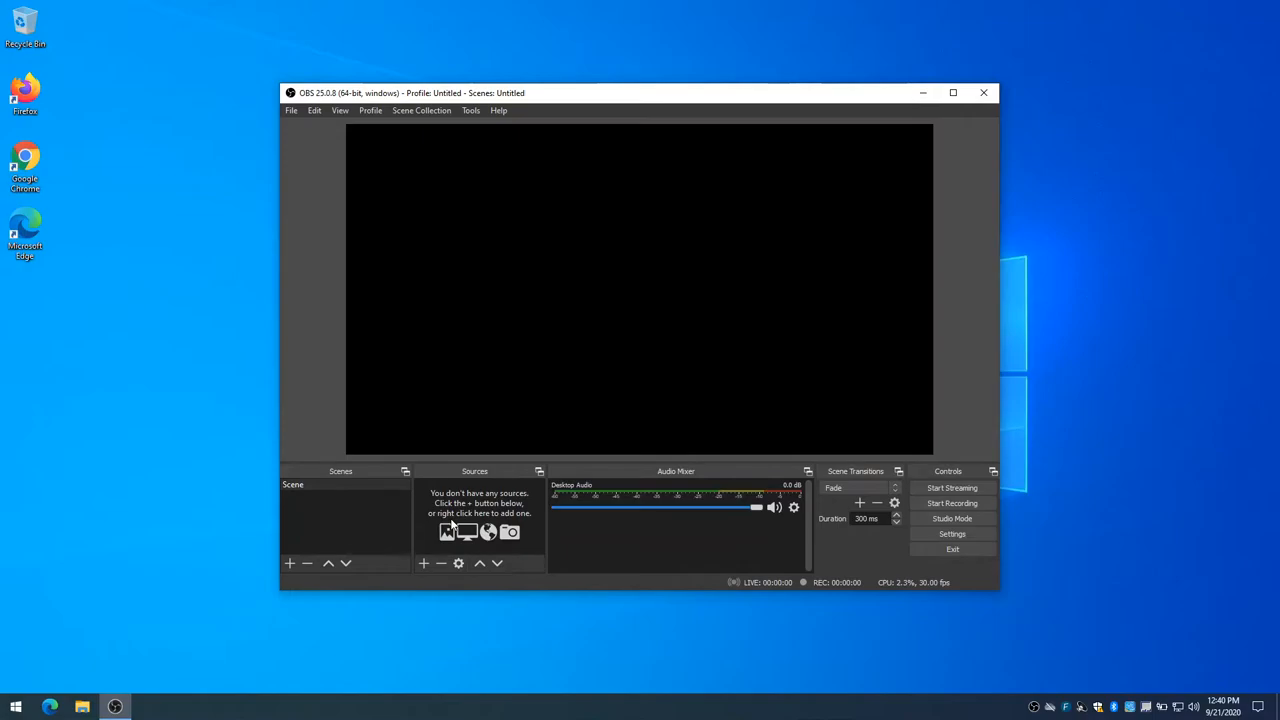
mouse_move(488, 492)
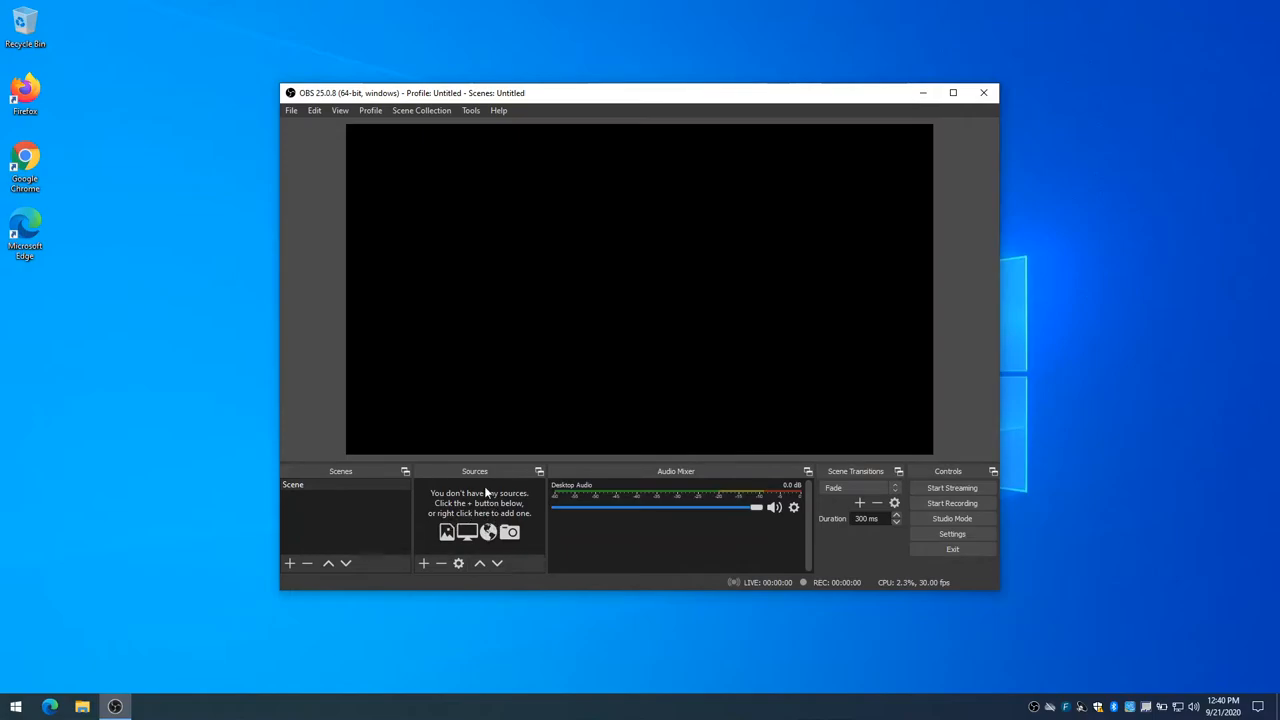
mouse_move(476, 478)
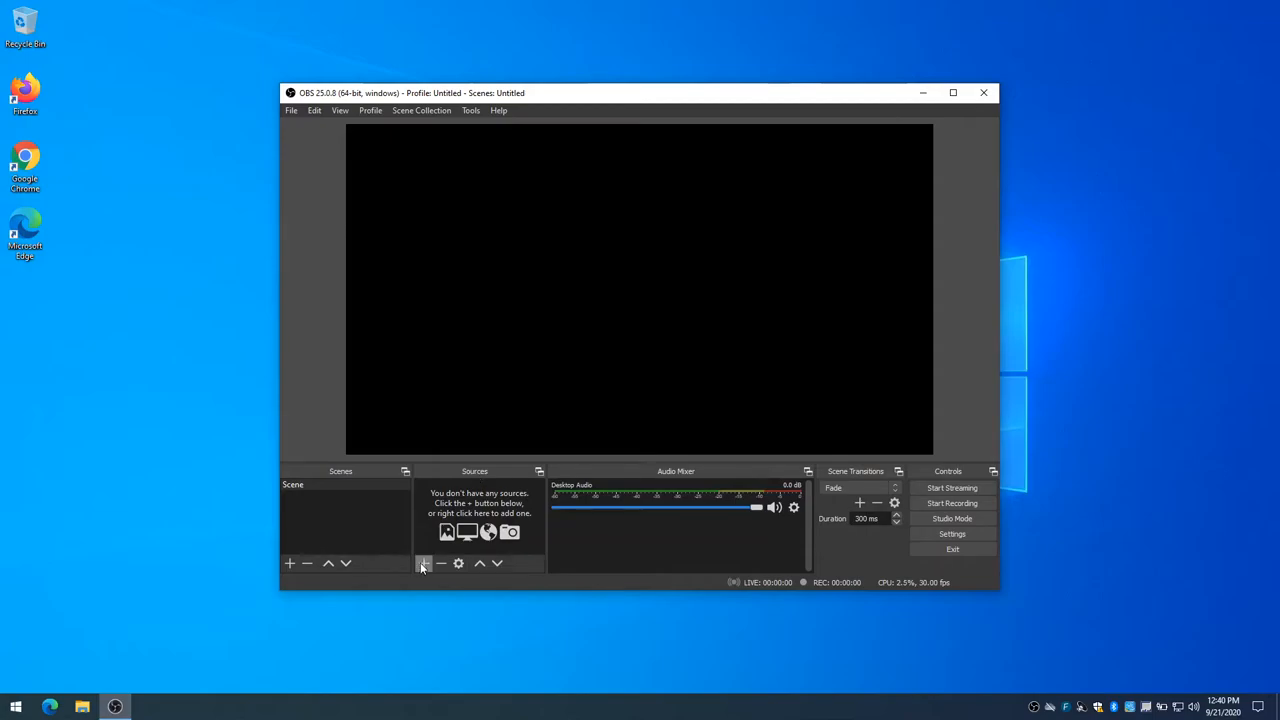
Step: Create a Video Capture Device source named 'Webcam' in the scene
click(424, 564)
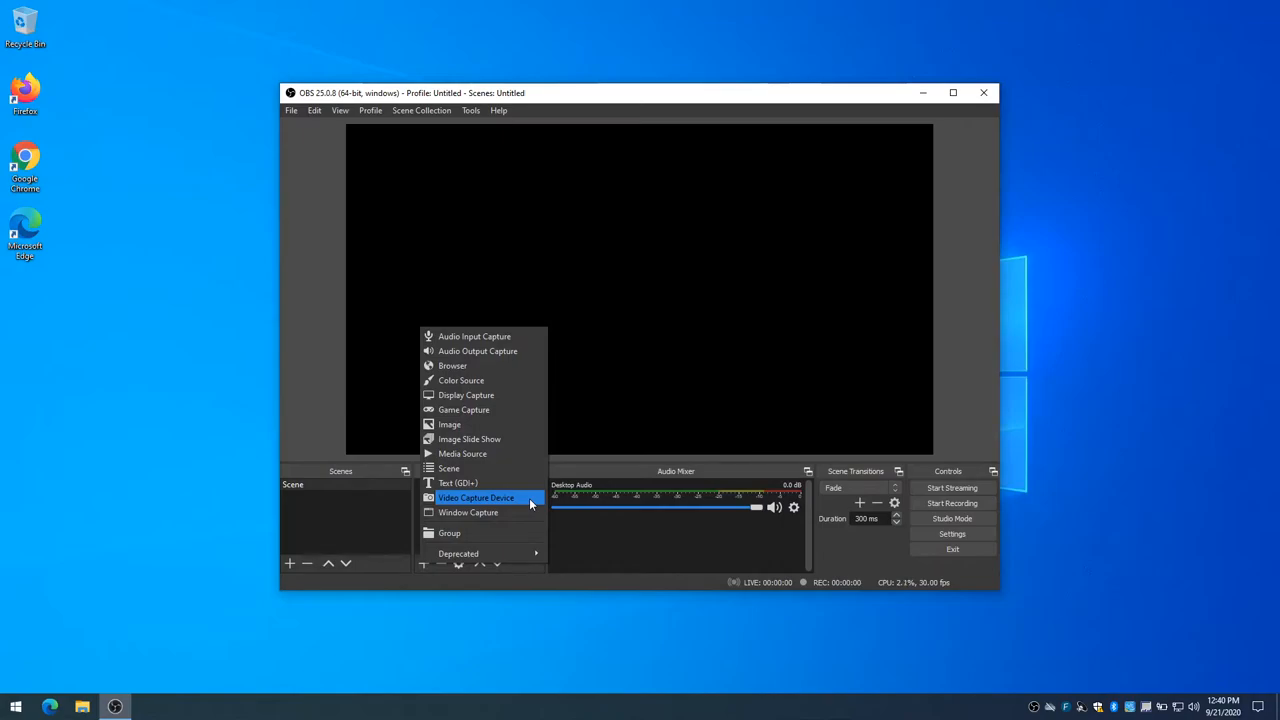
click(476, 498)
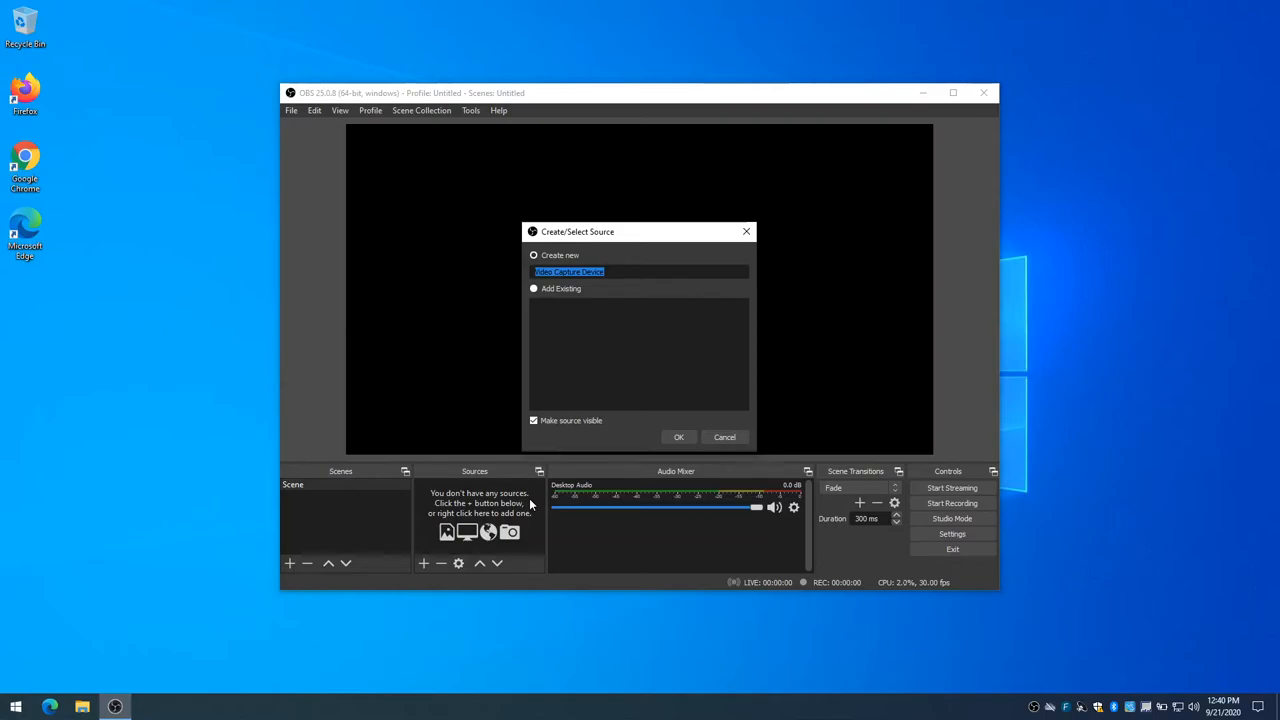
text(Webcam)
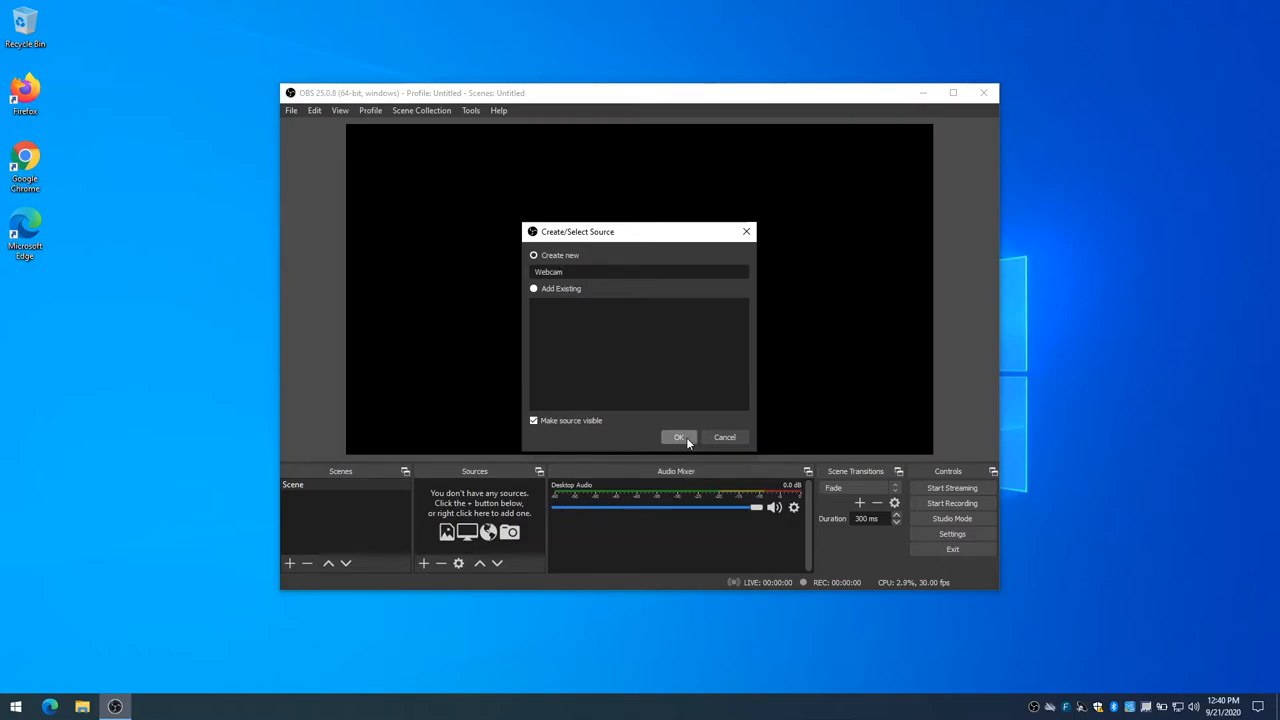
click(680, 436)
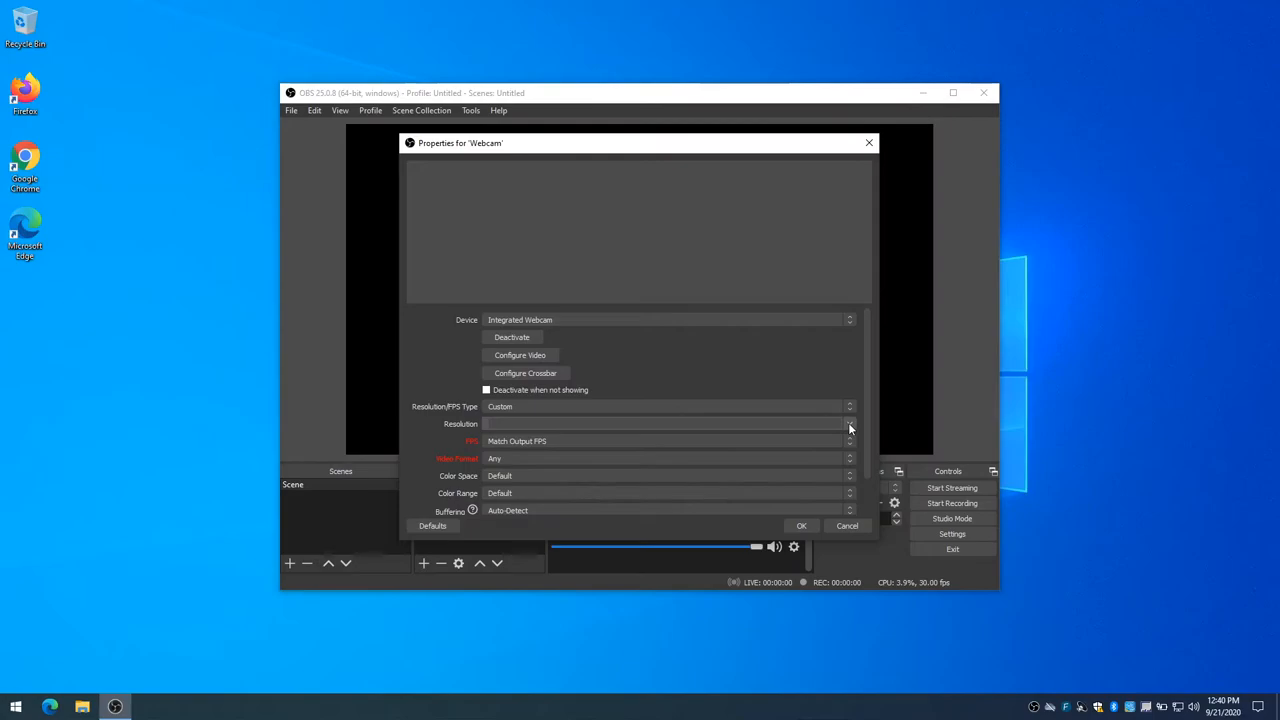
Step: Set the Webcam source resolution to 1280x720 and confirm its properties
click(848, 424)
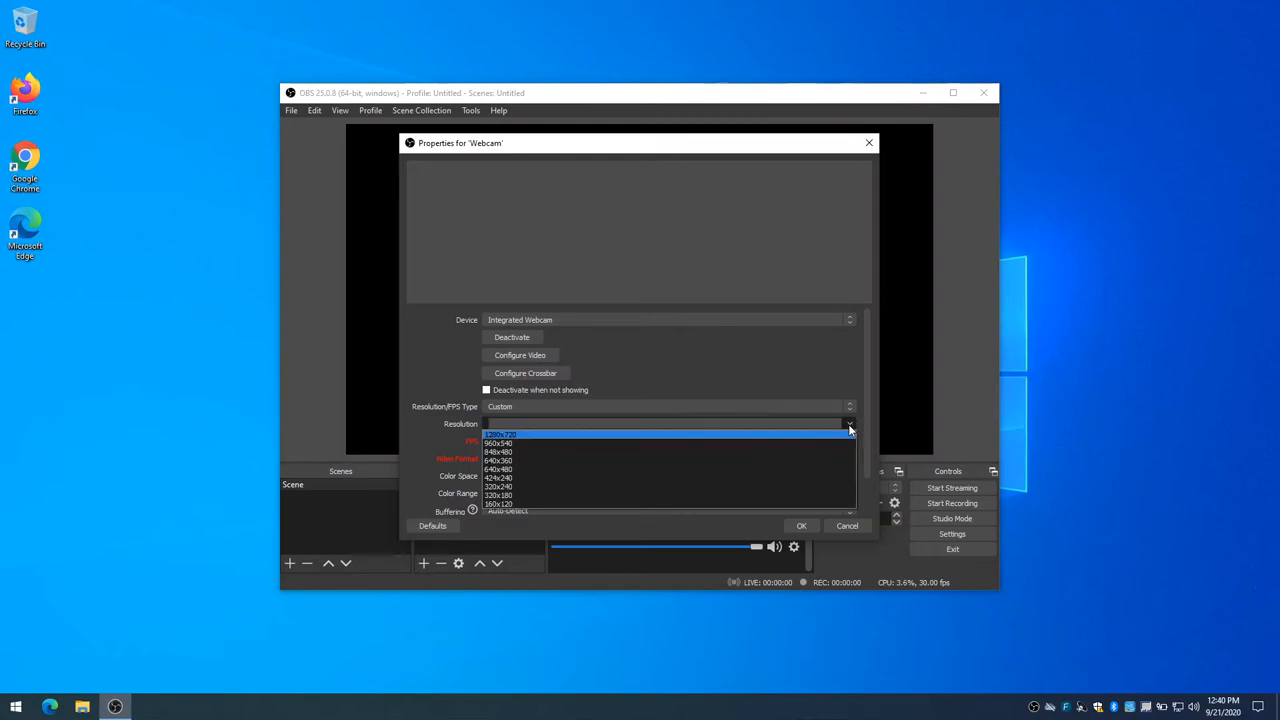
mouse_move(584, 434)
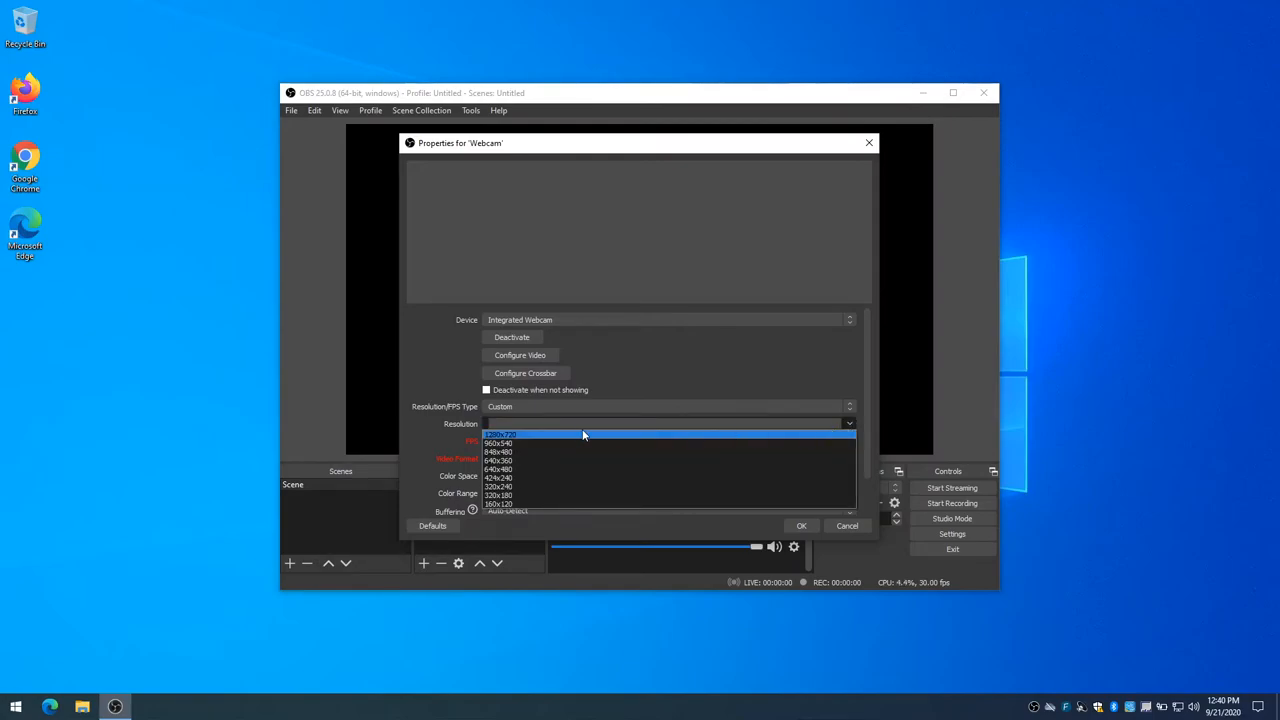
mouse_move(544, 442)
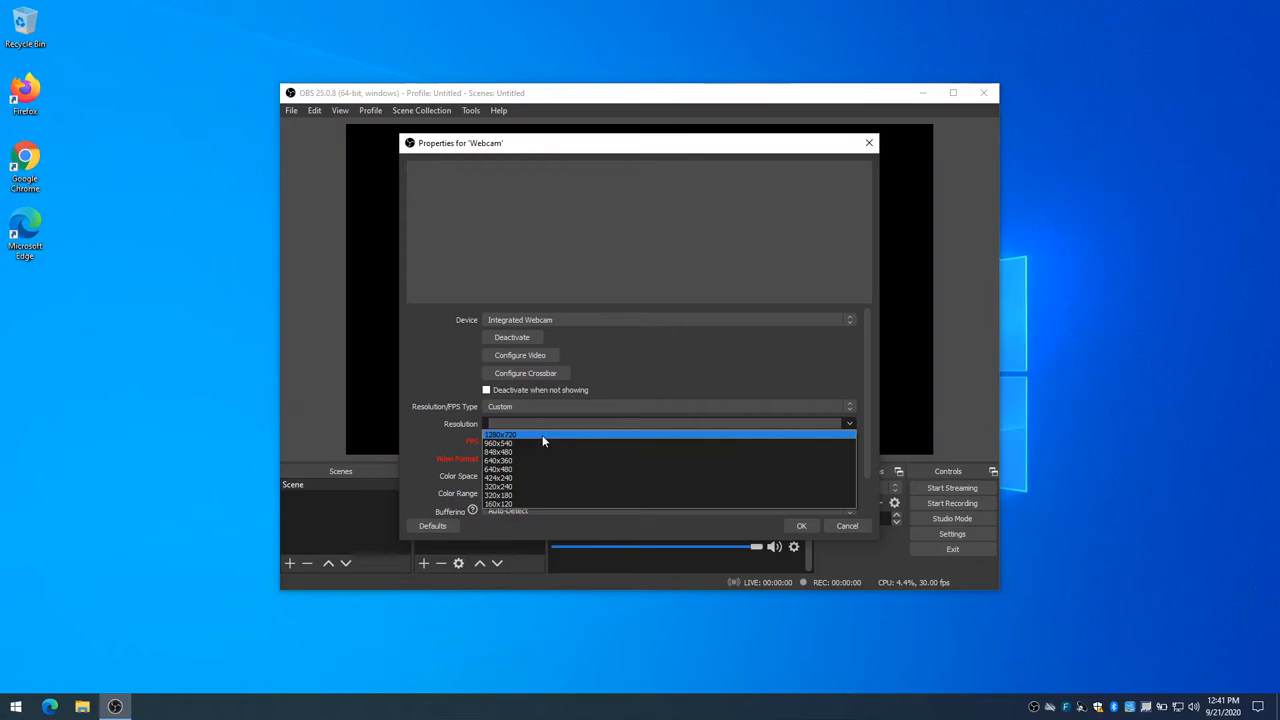
click(500, 434)
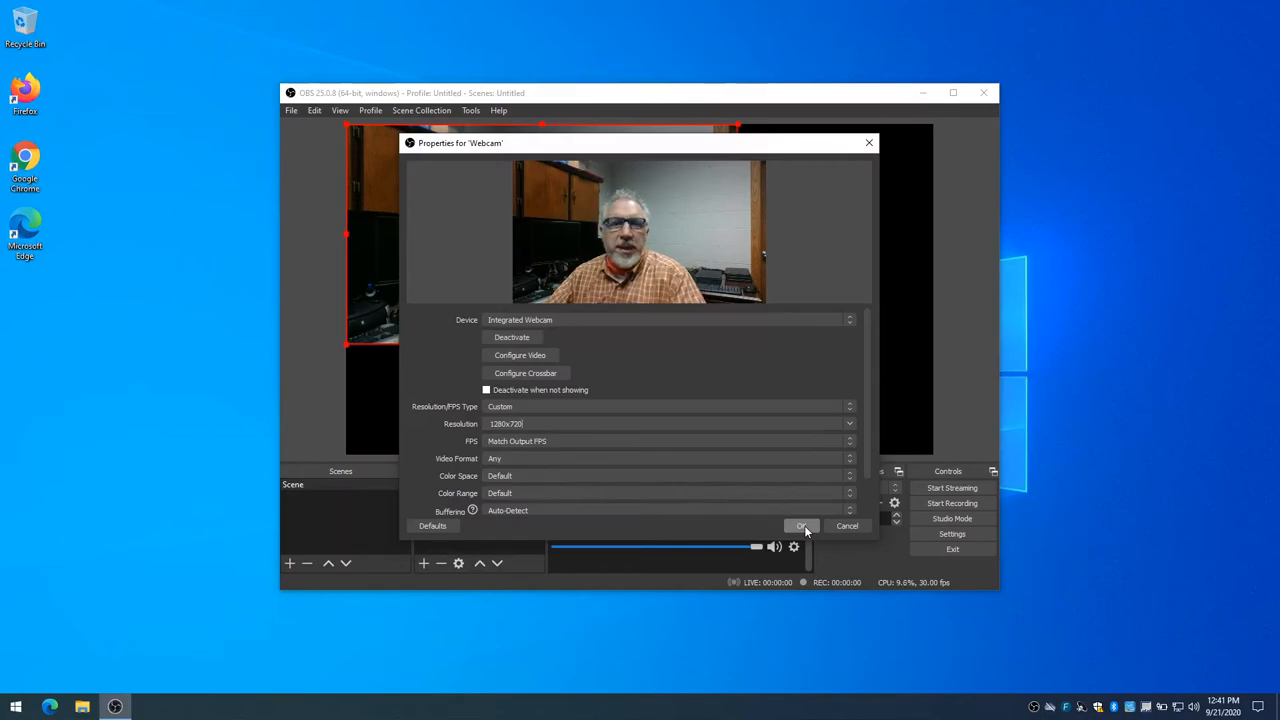
click(800, 526)
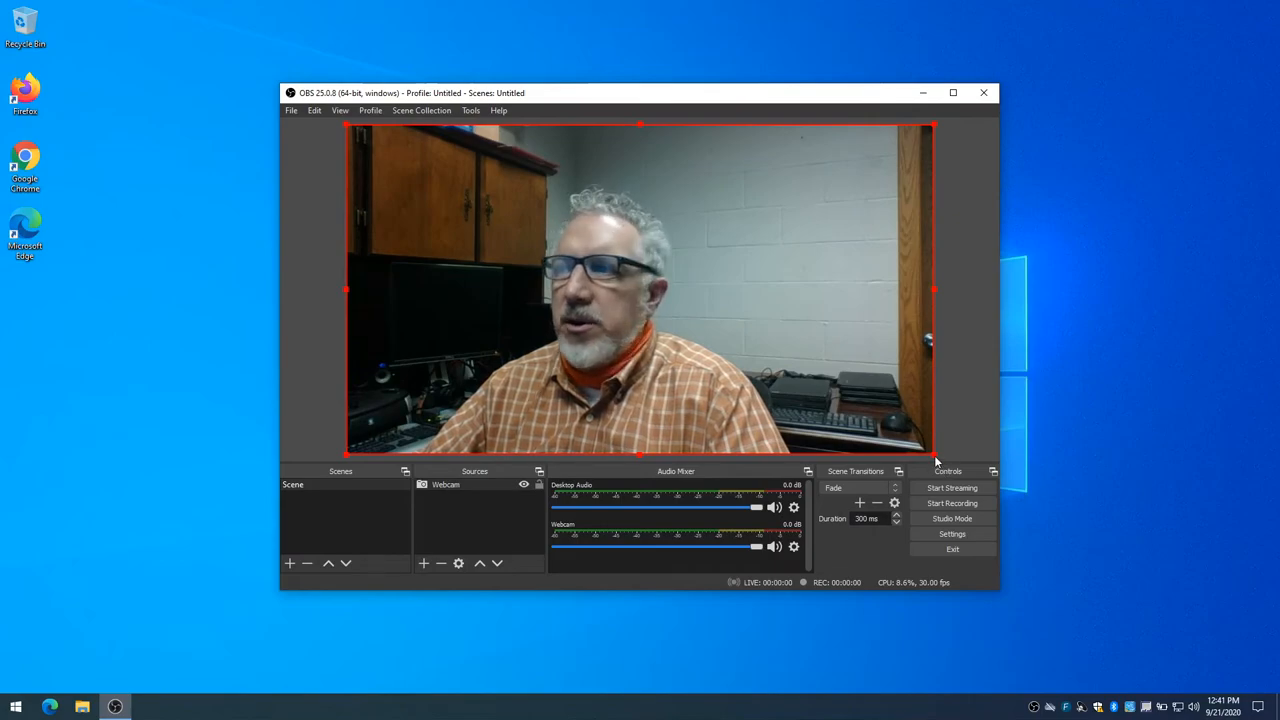
Step: Resize the webcam image, then use Transform > Fit to screen so it fills the canvas
drag(936, 458, 612, 272)
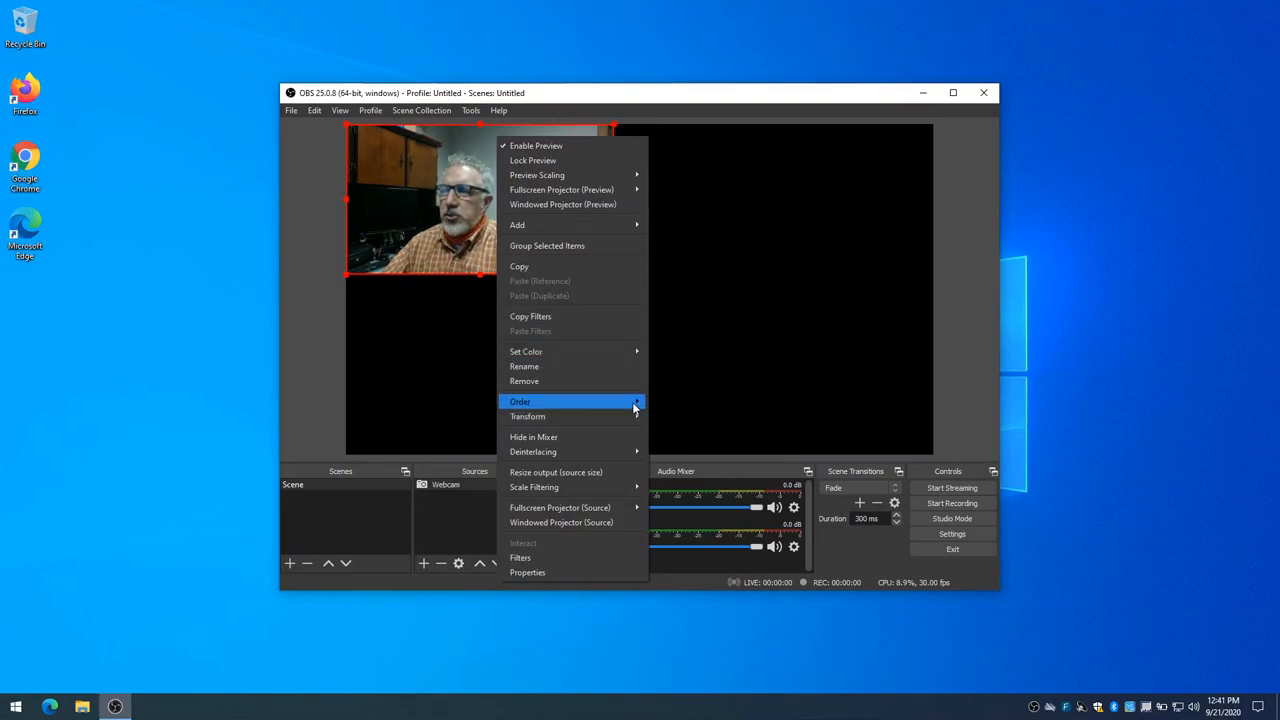
mouse_move(528, 416)
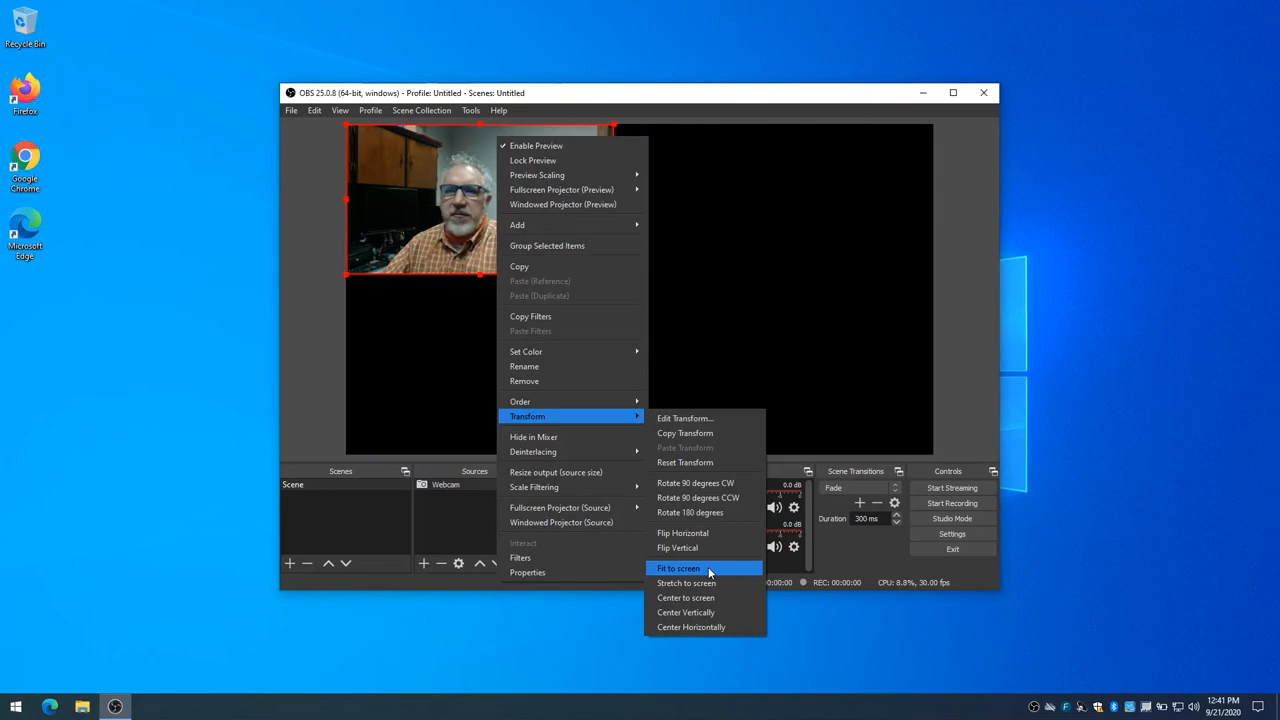
click(678, 568)
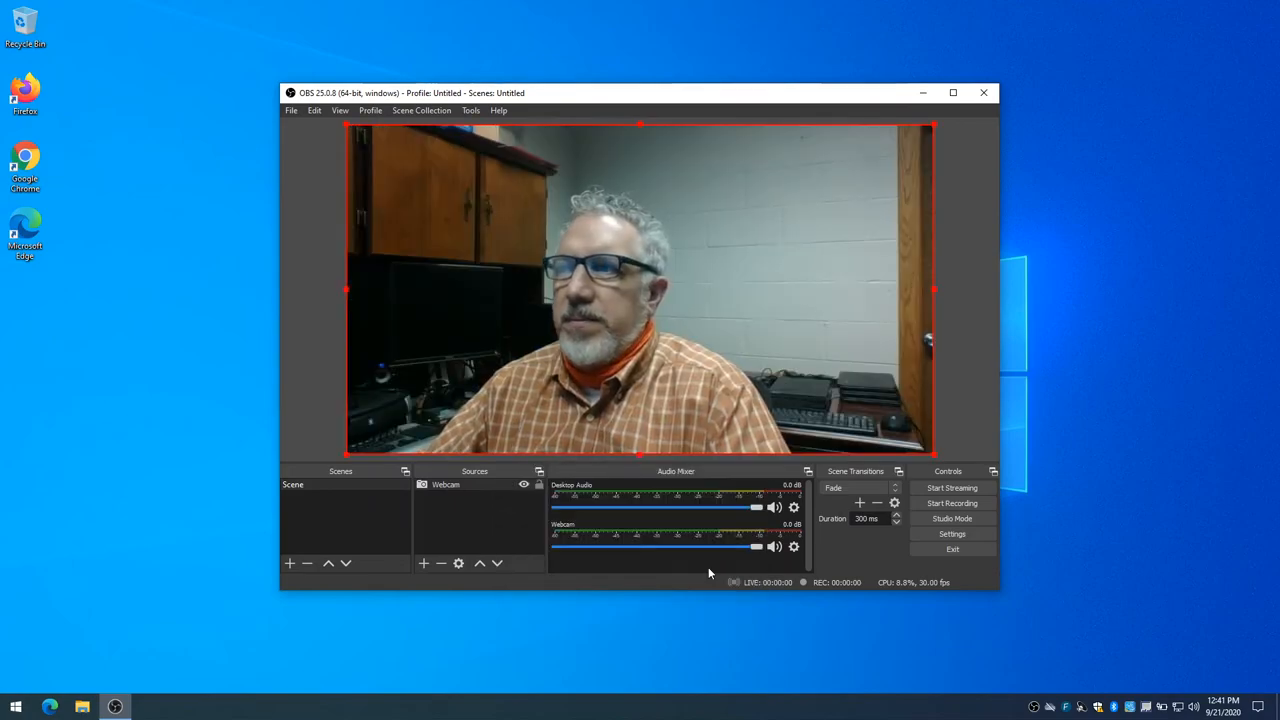